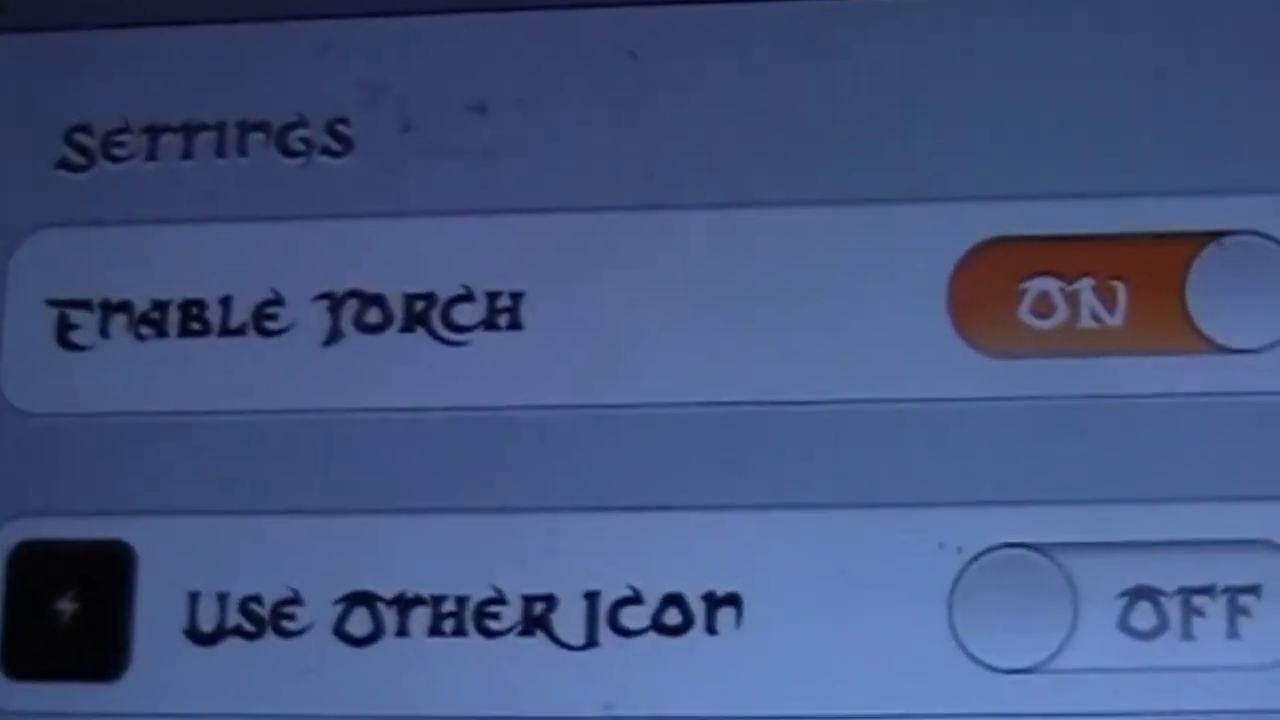
scroll(down, 3)
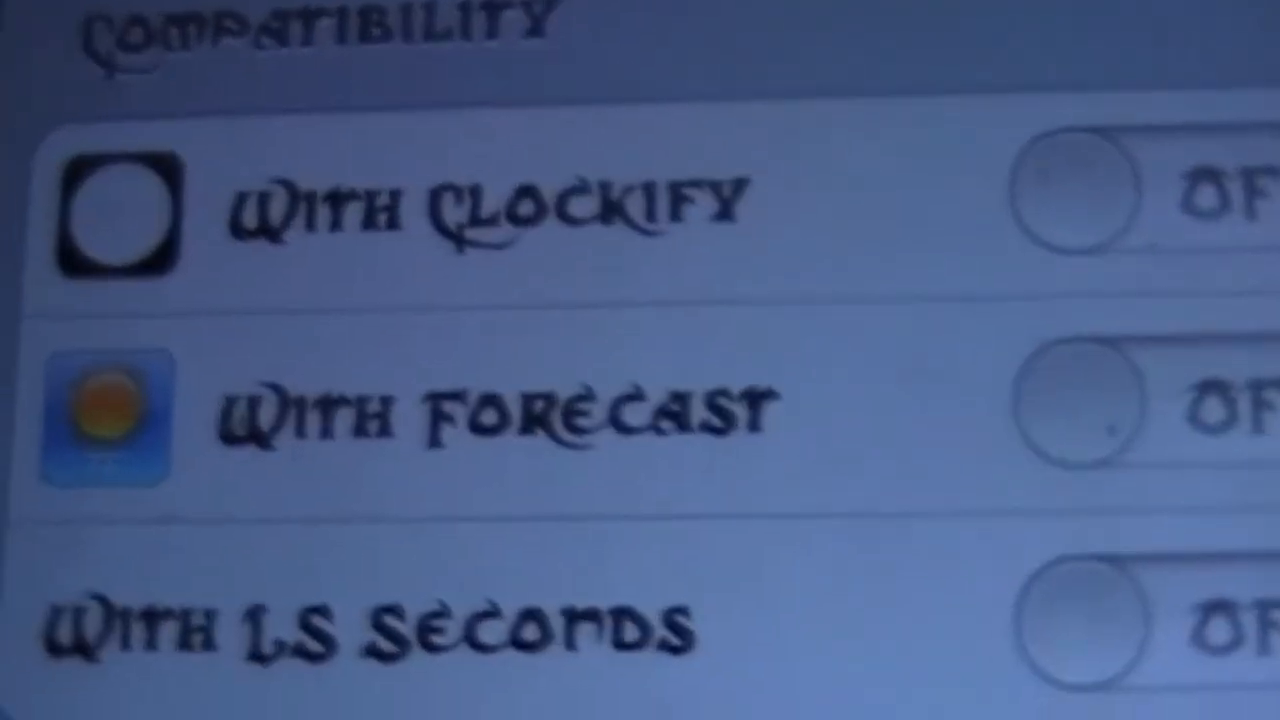
scroll(down, 3)
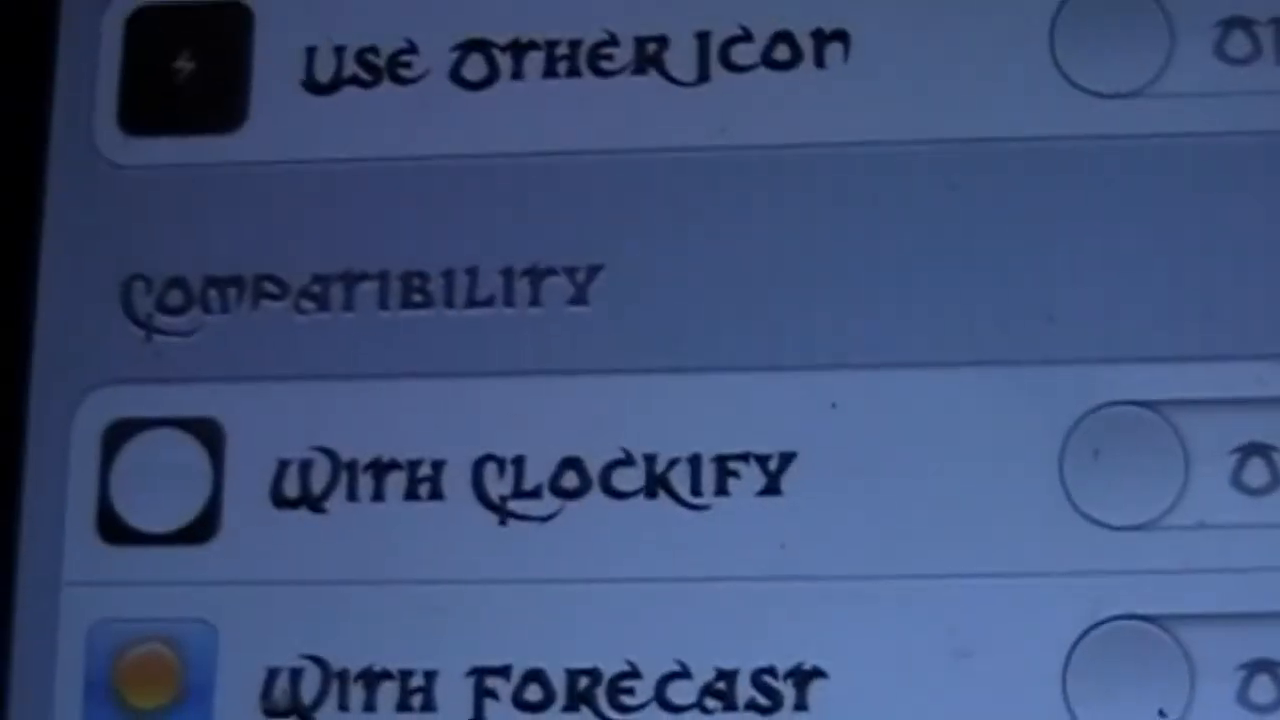
scroll(down, 3)
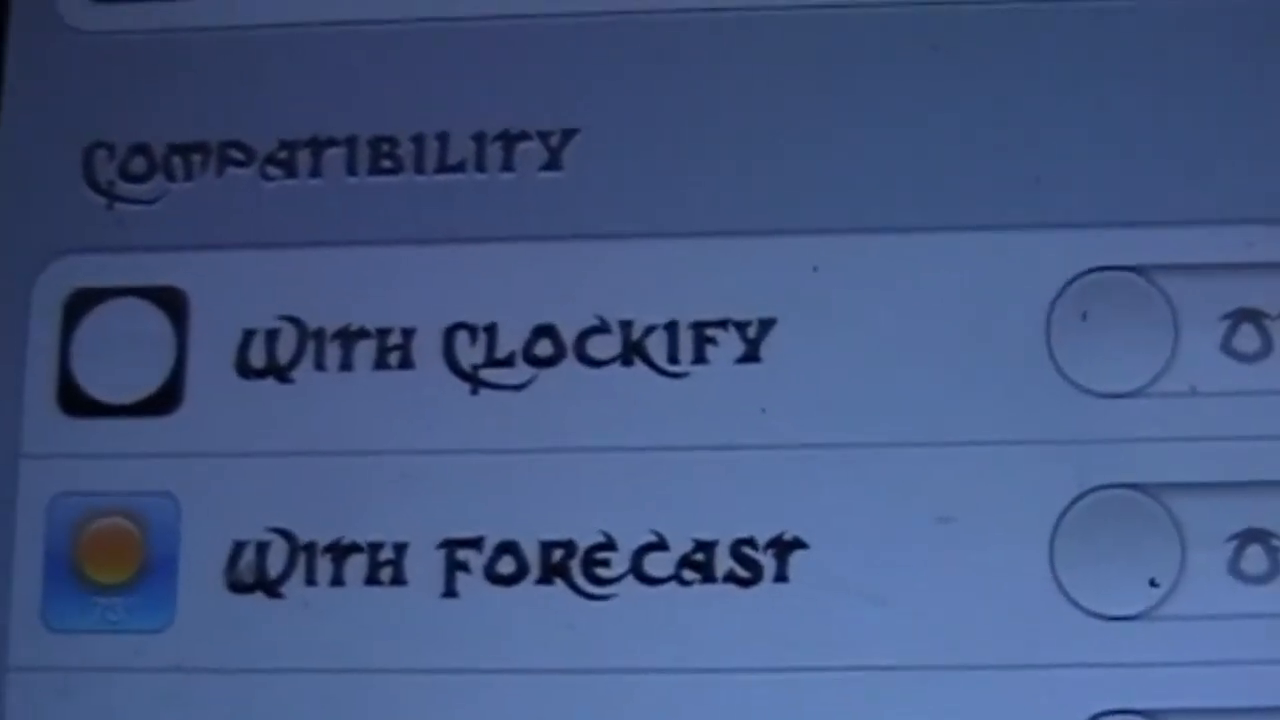
scroll(down, 3)
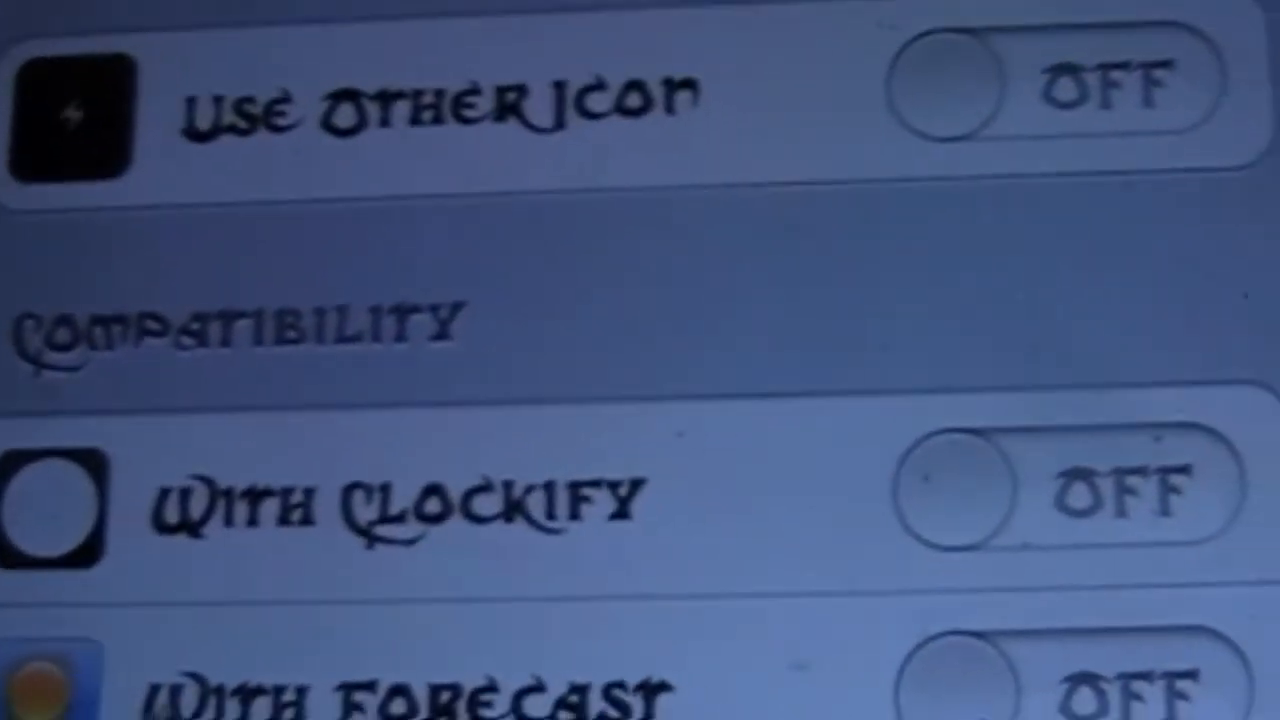